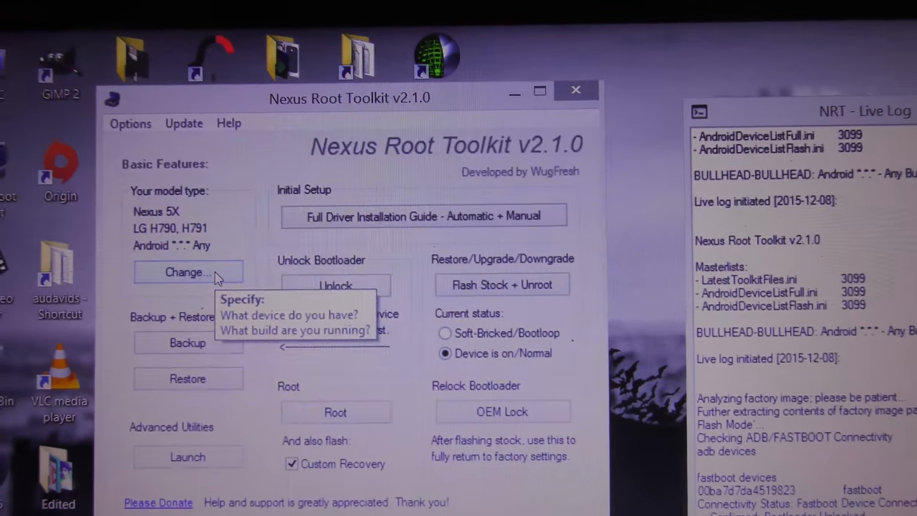
Open the model type settings and choose Nexus 5X (LG H790, H791) as the device.
{"action": "left_click", "coordinate": [187, 271]}
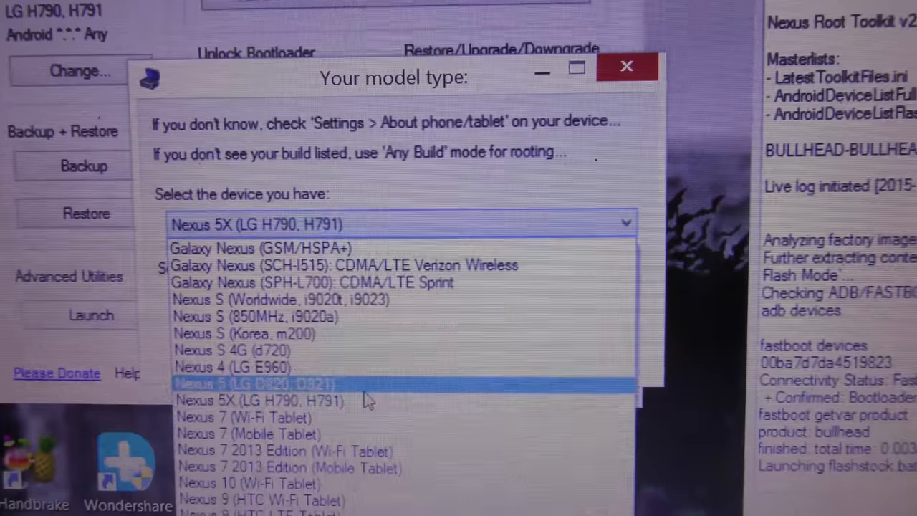
{"action": "scroll", "scroll_direction": "down", "scroll_amount": 3}
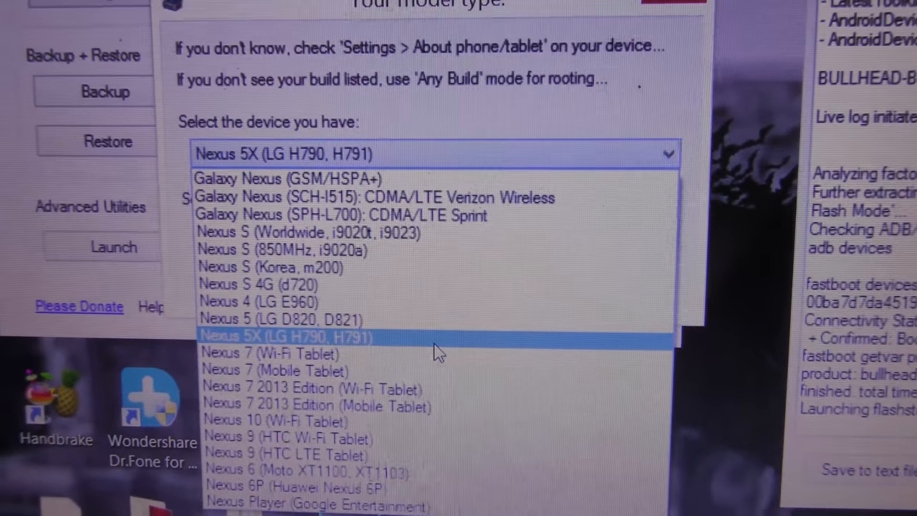
{"action": "left_click", "coordinate": [285, 336]}
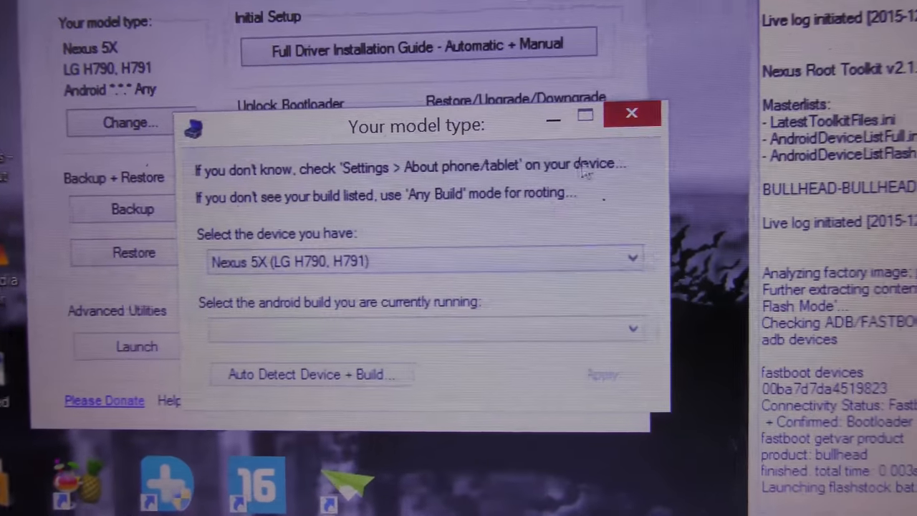
Start the bootloader unlock and accept the Unlock - Introduction warning to reach the bootloader notice.
{"action": "left_click", "coordinate": [631, 114]}
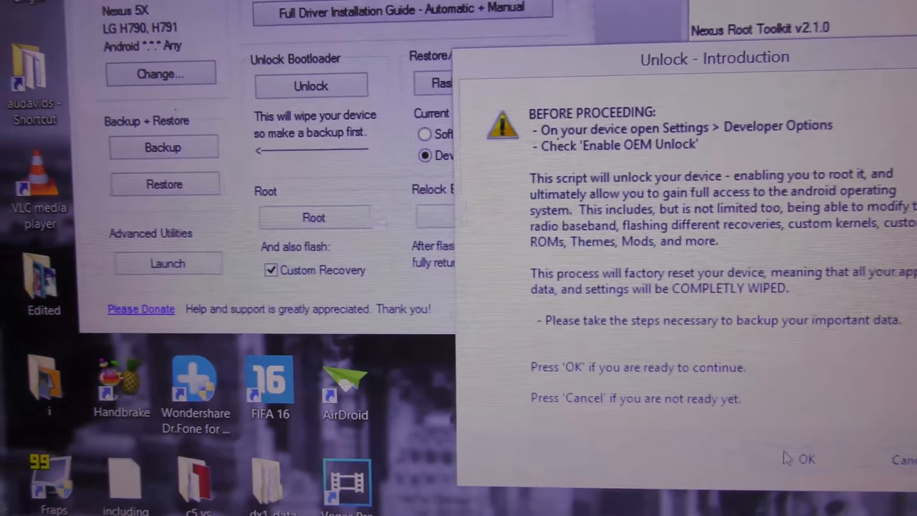
{"action": "left_click", "coordinate": [805, 459]}
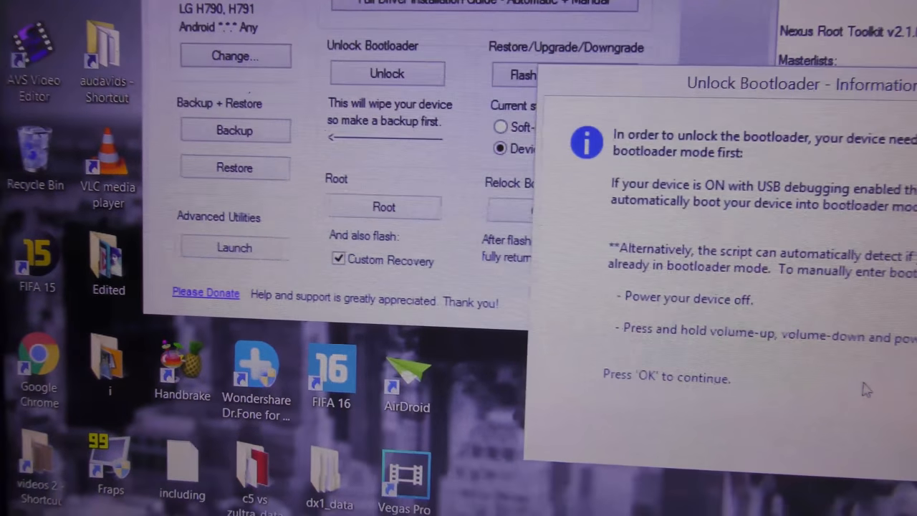